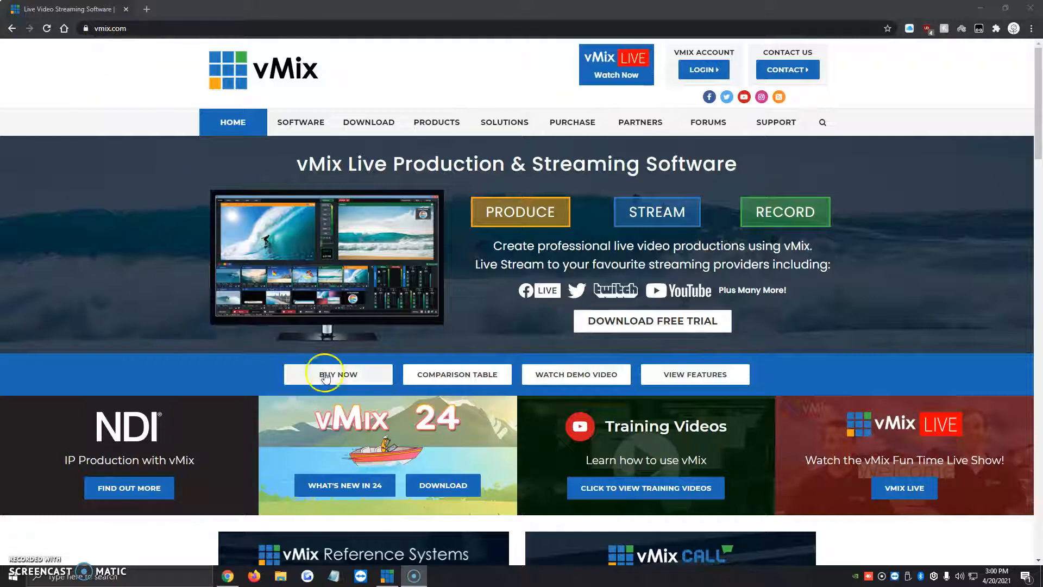
mouse_move(490, 287)
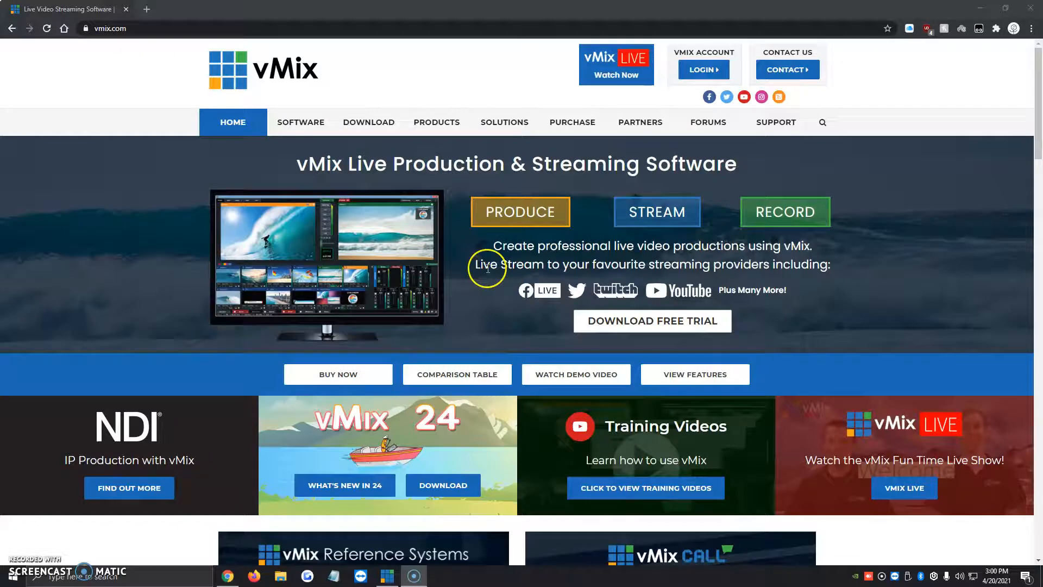
Step: Reveal the Software menu's pages: vMix Software, Features, Download, Supported Hardware
left_click(301, 121)
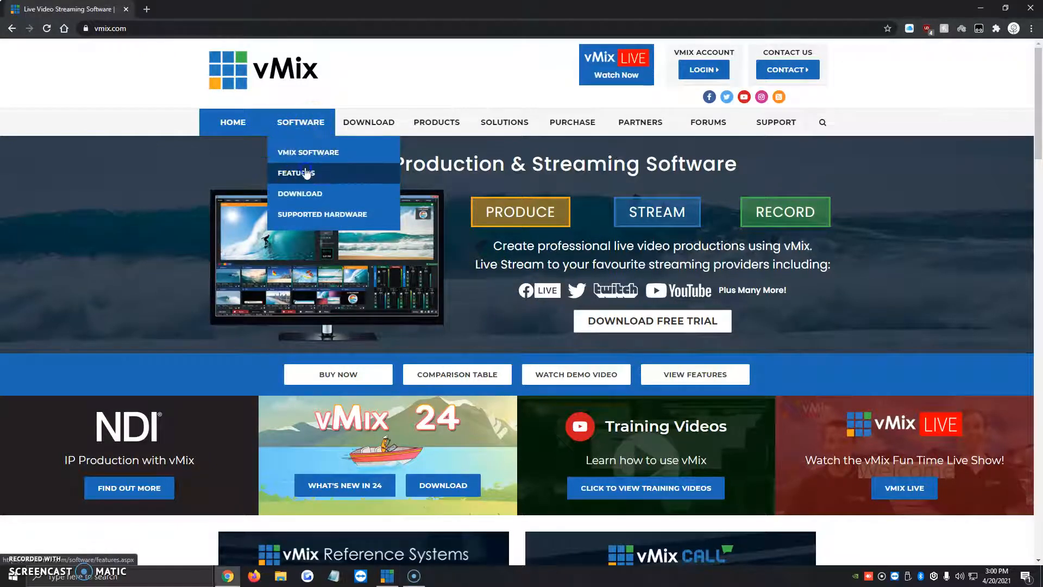
Step: Open the Features page and scroll through its capabilities list
left_click(296, 173)
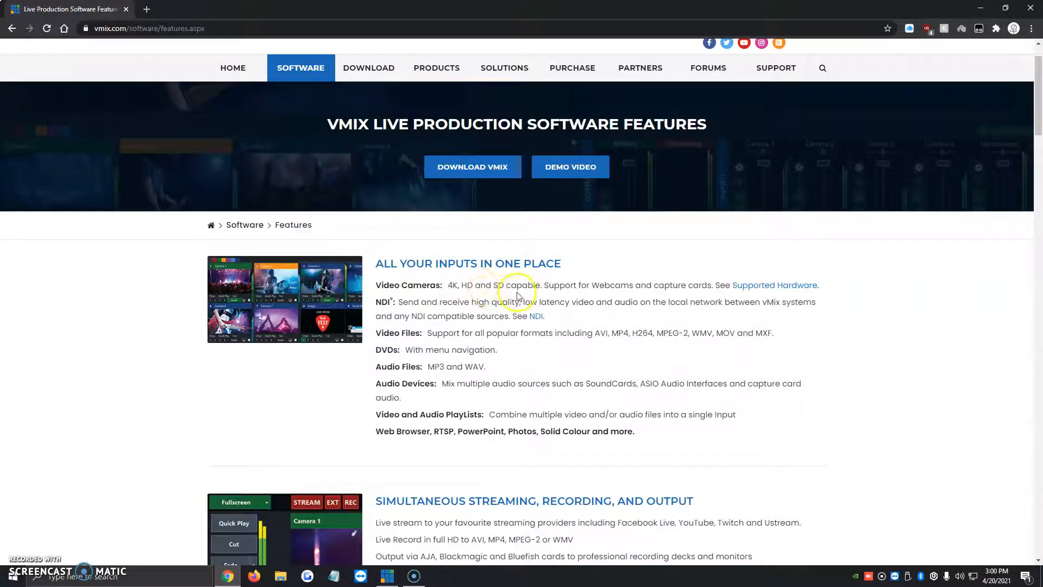
scroll("down", 3)
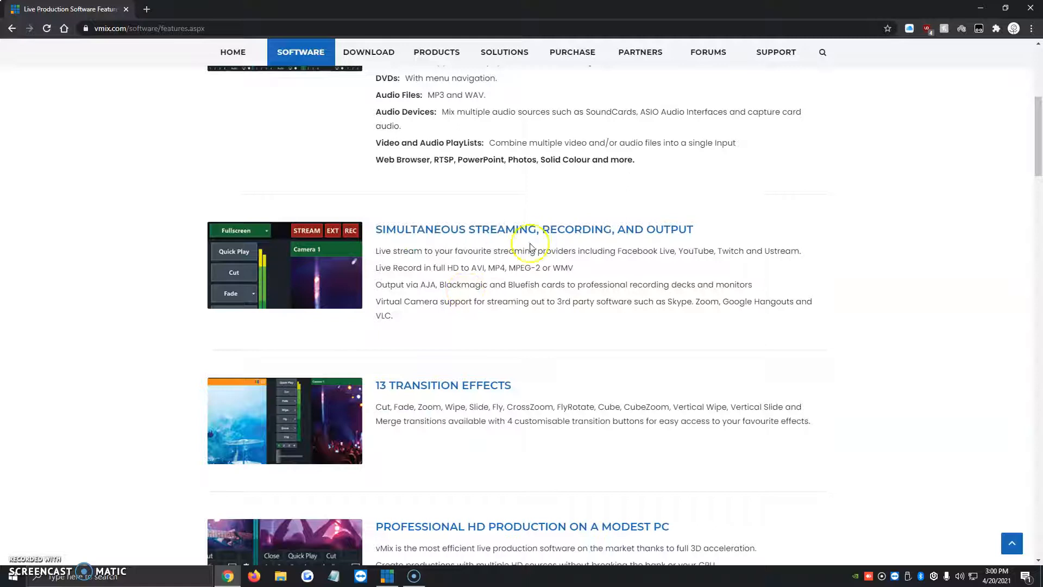
mouse_move(503, 307)
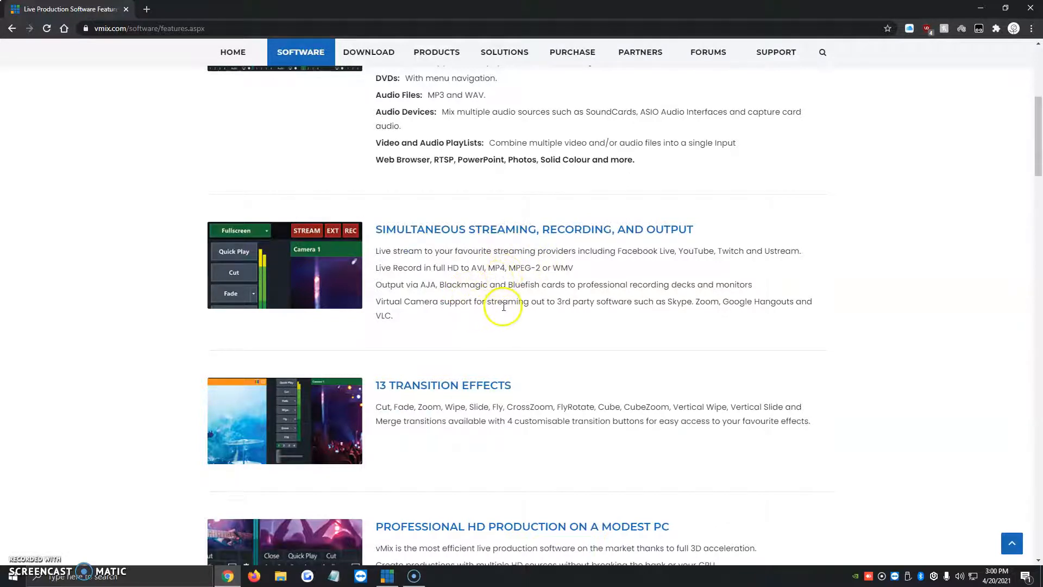
scroll("up", 3)
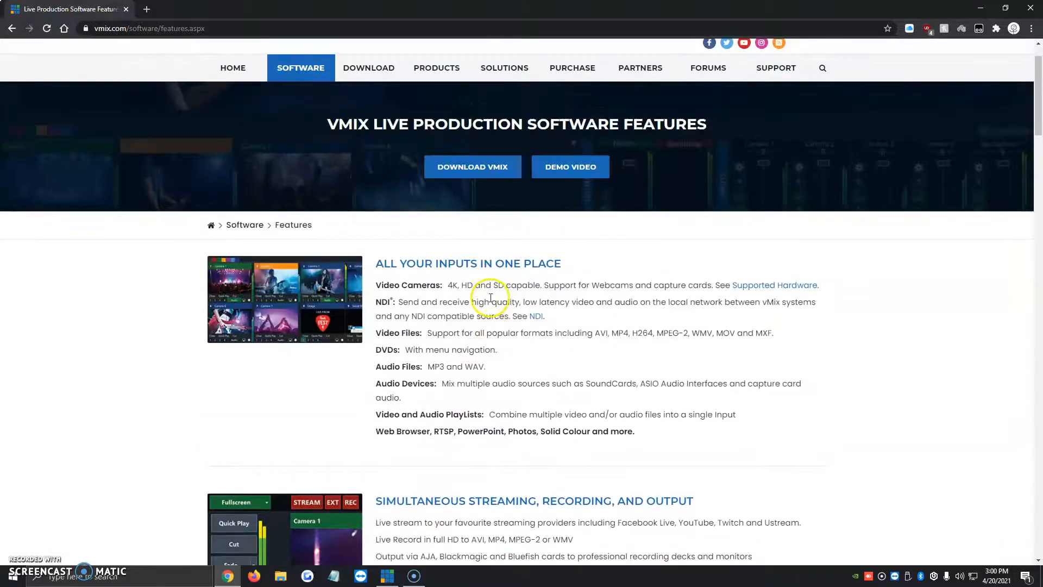
scroll("up", 3)
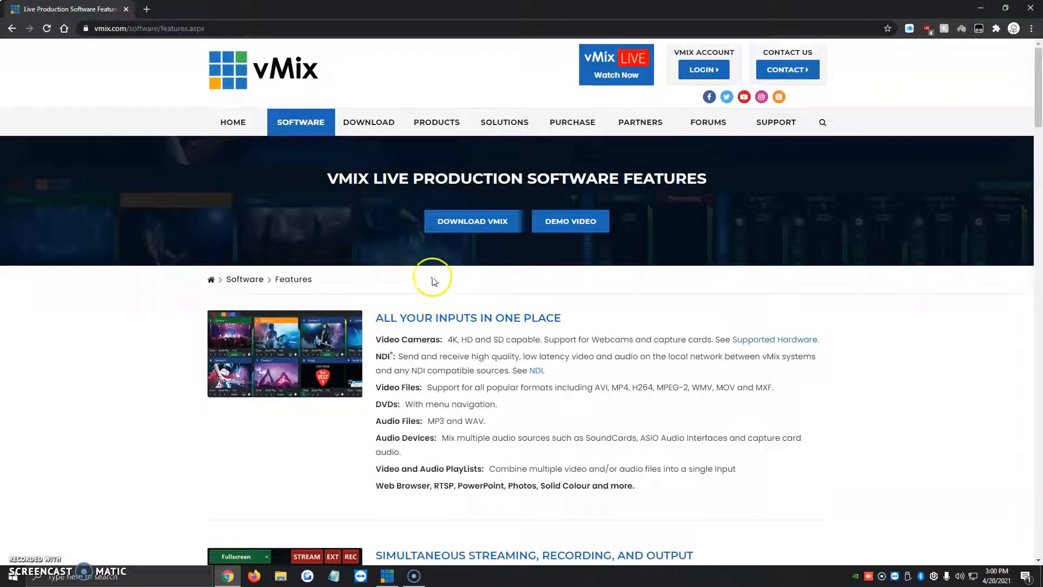
mouse_move(504, 263)
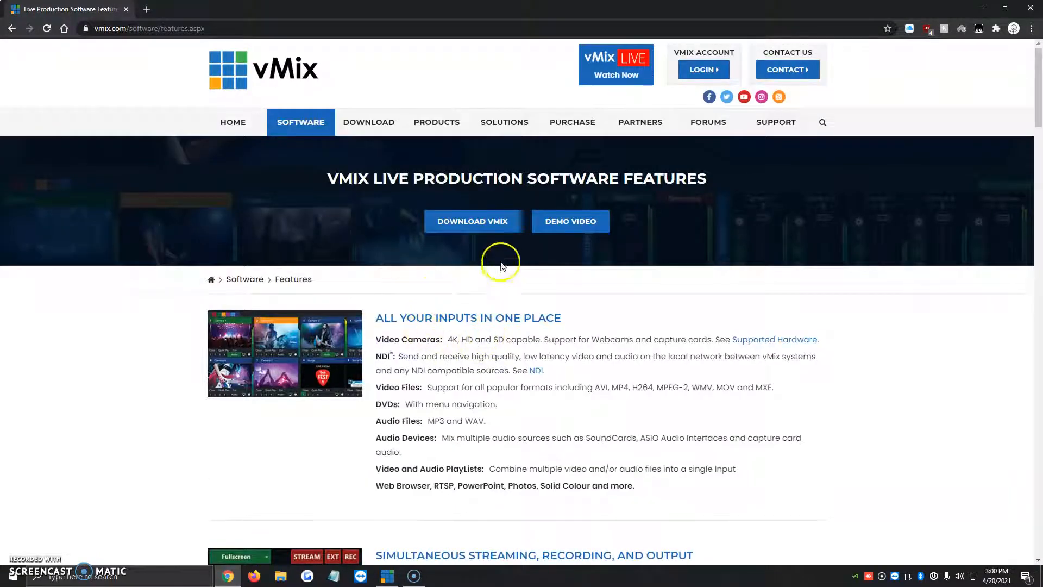
mouse_move(573, 122)
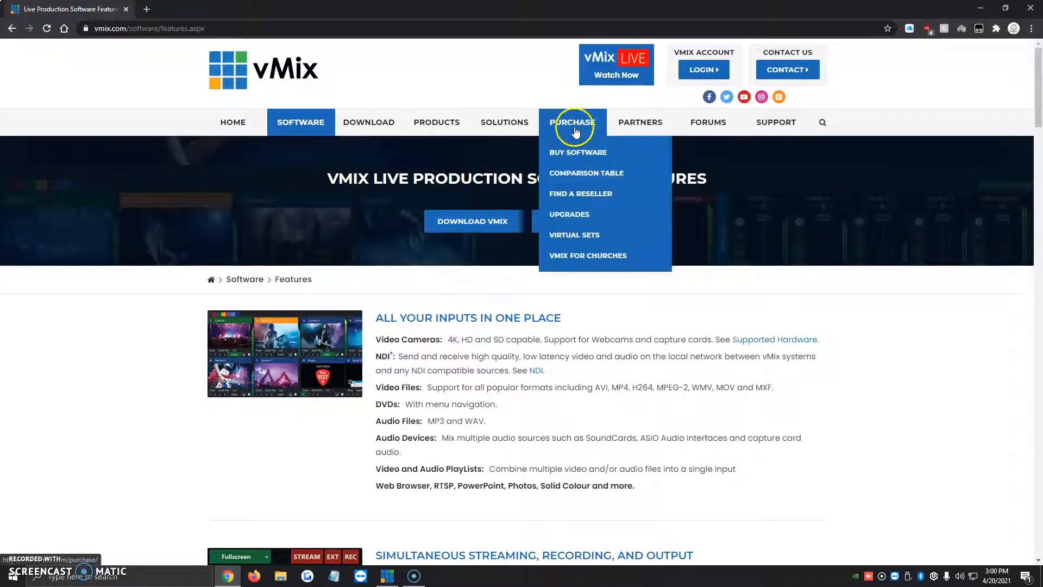
Step: Go to Purchase, review the Basic HD to Pro comparison table, and choose Buy Now
left_click(572, 122)
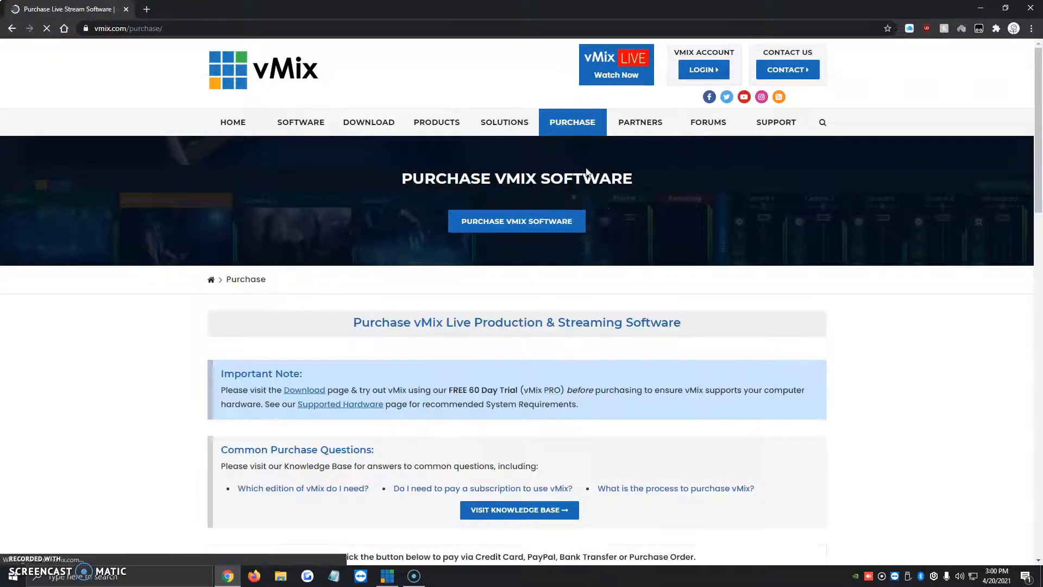
scroll("down", 3)
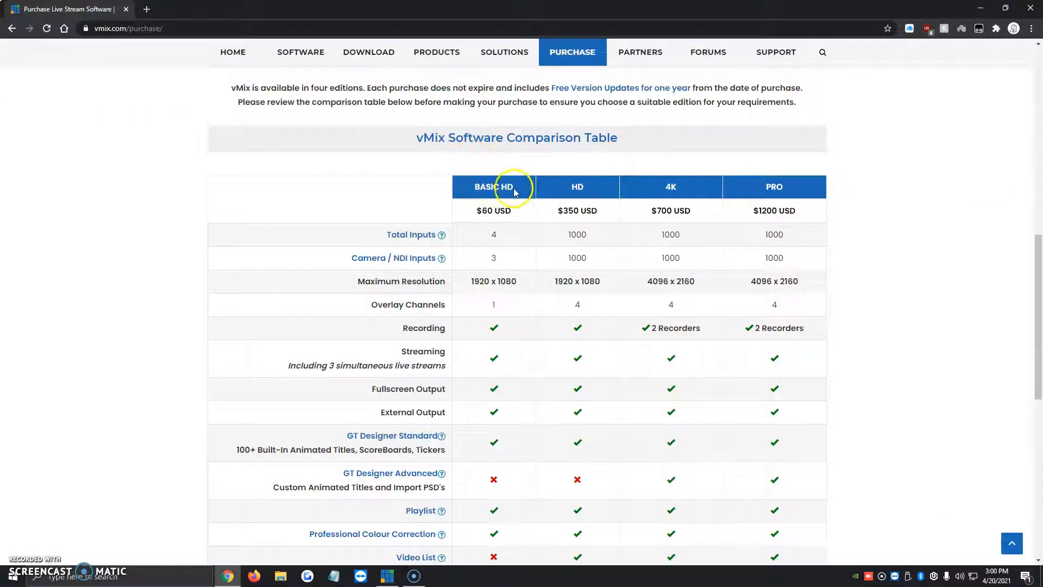
scroll("down", 3)
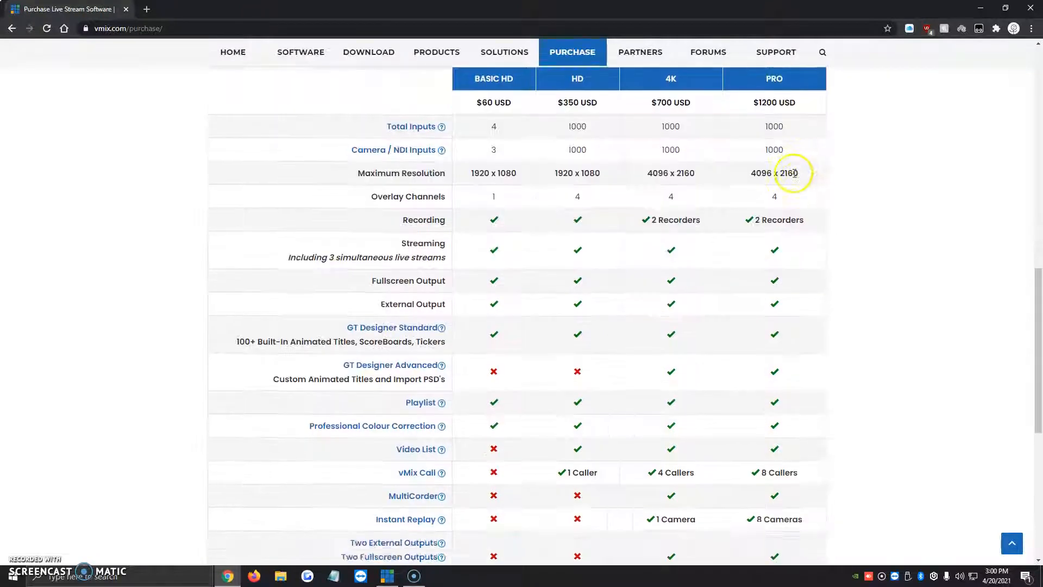
scroll("up", 3)
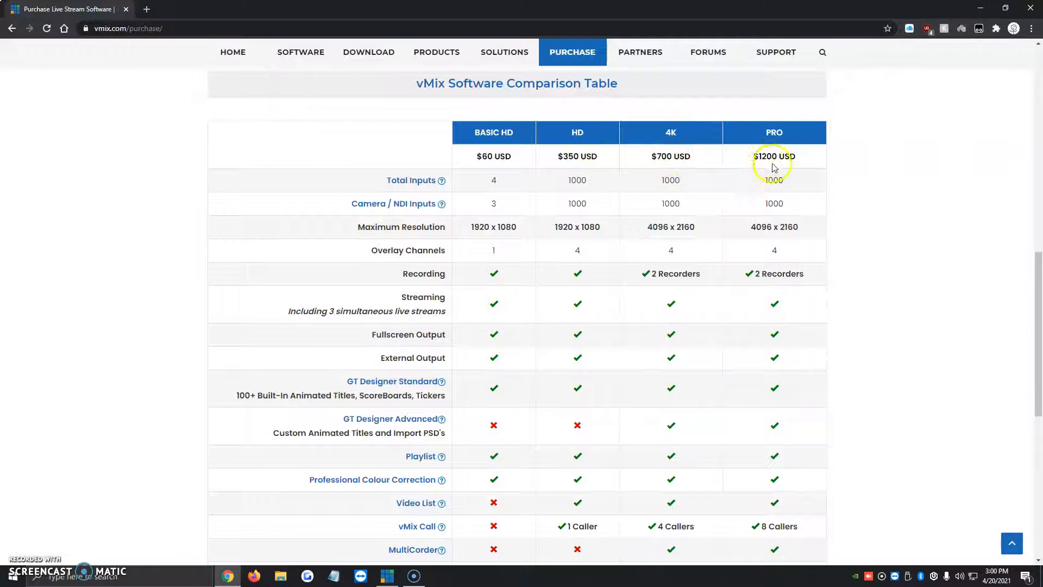
scroll("down", 3)
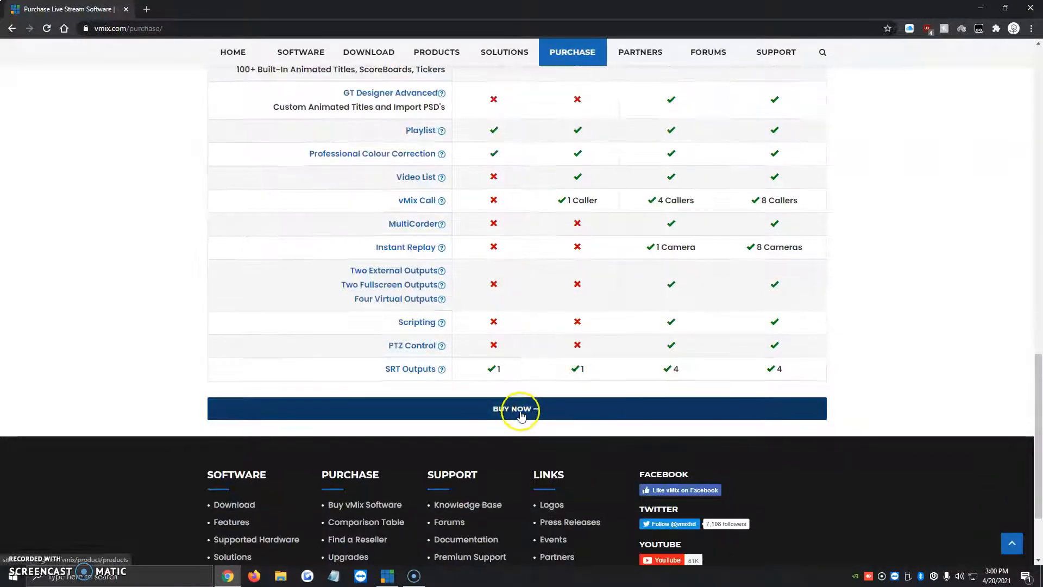
left_click(520, 410)
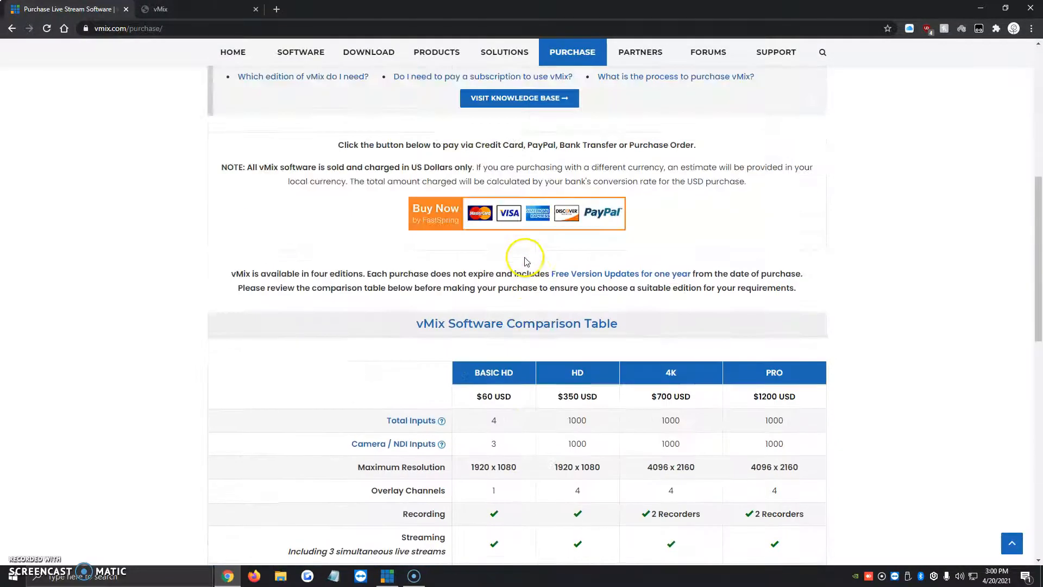
Step: Scroll up on the new tab to the Buy Now by FastSpring checkout
scroll("up", 3)
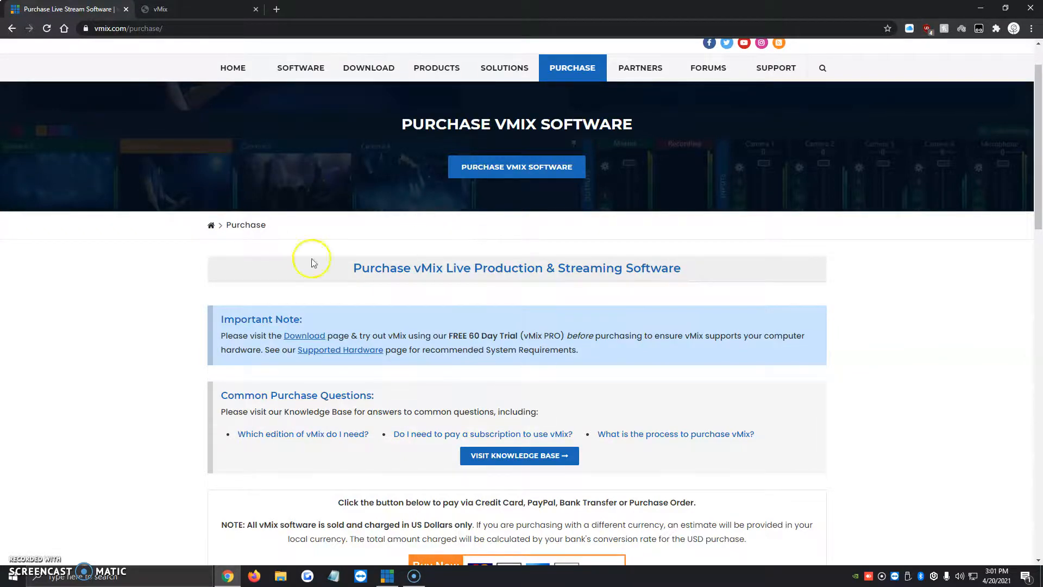
mouse_move(52, 524)
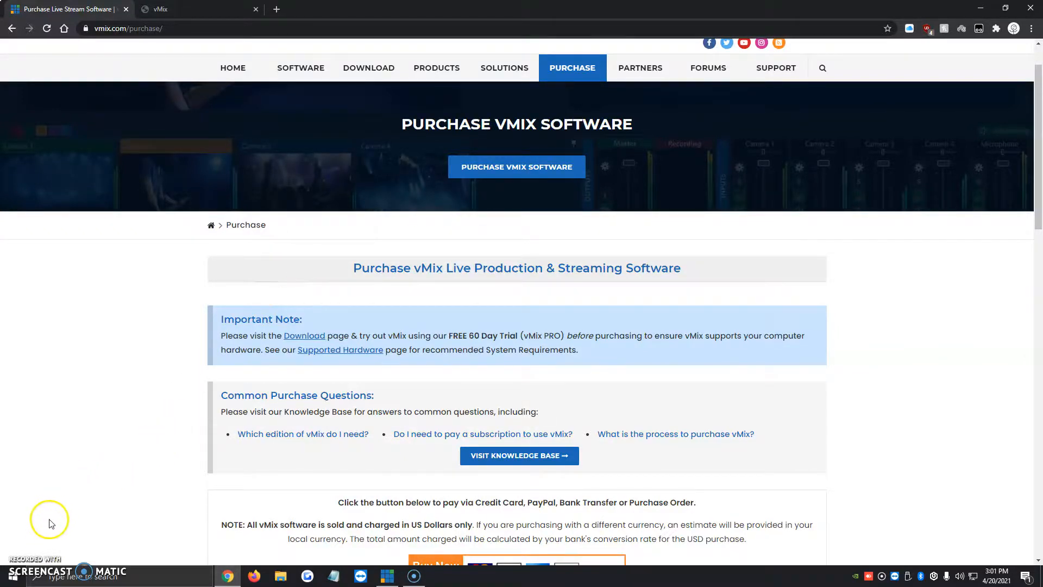